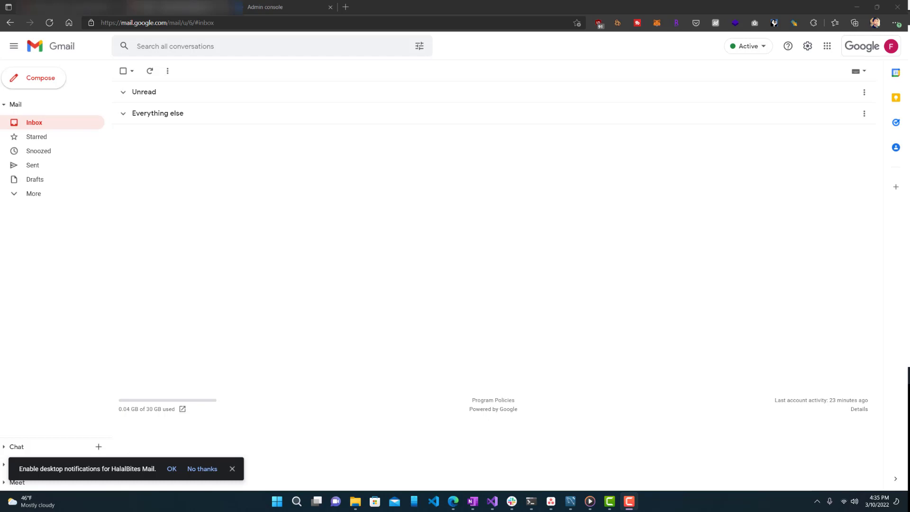
Start a new message draft from the Compose button
left_click(34, 77)
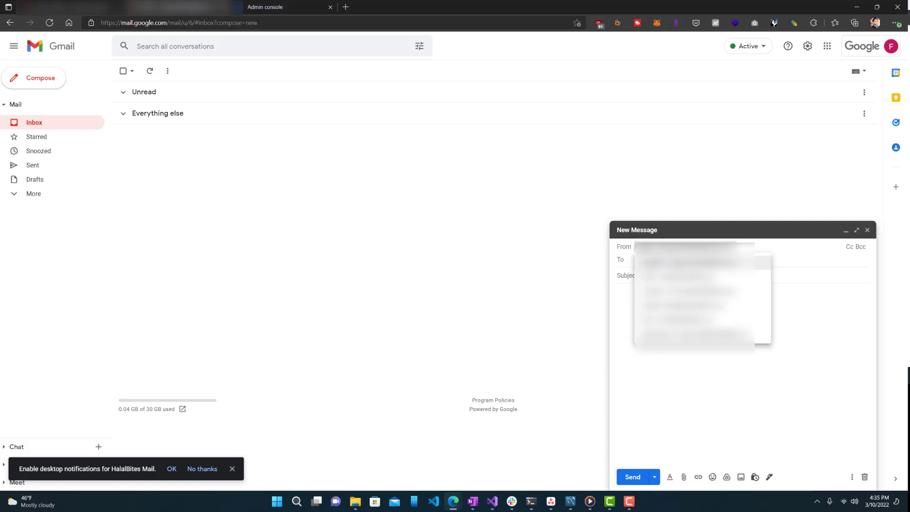
mouse_move(622, 216)
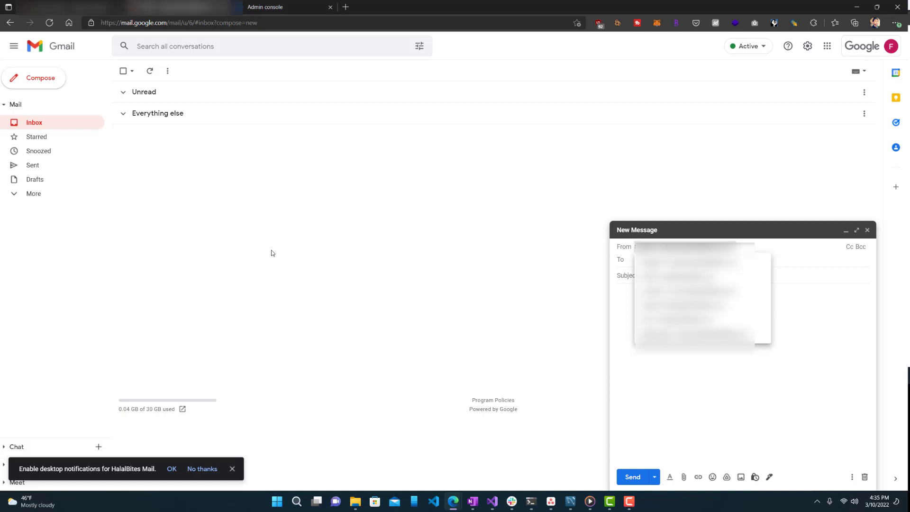
mouse_move(285, 253)
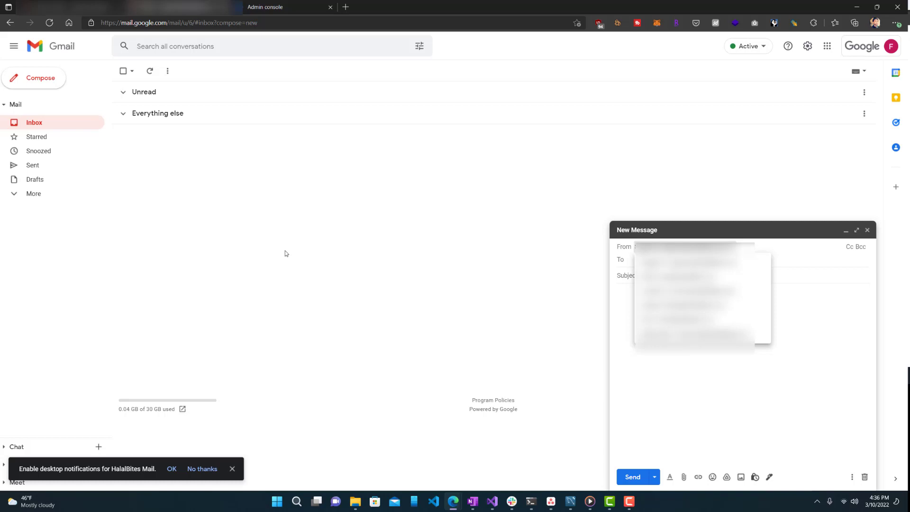
mouse_move(358, 183)
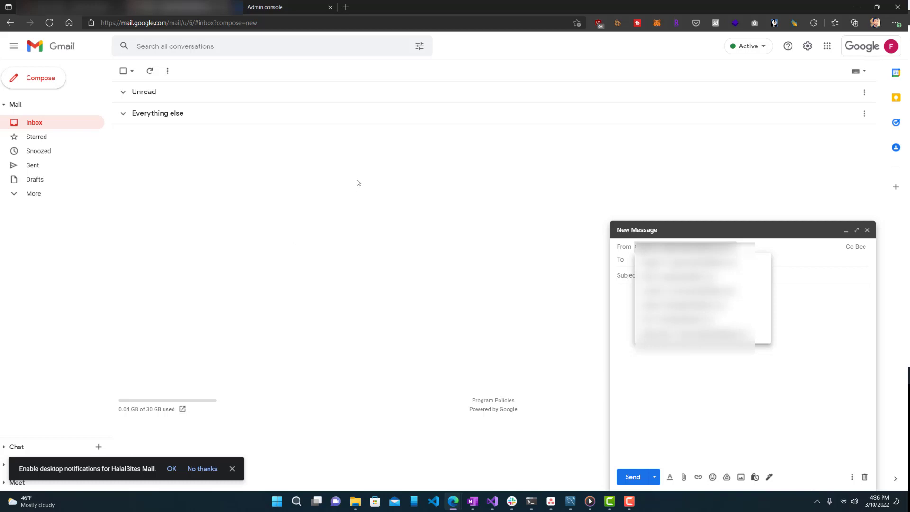
mouse_move(359, 179)
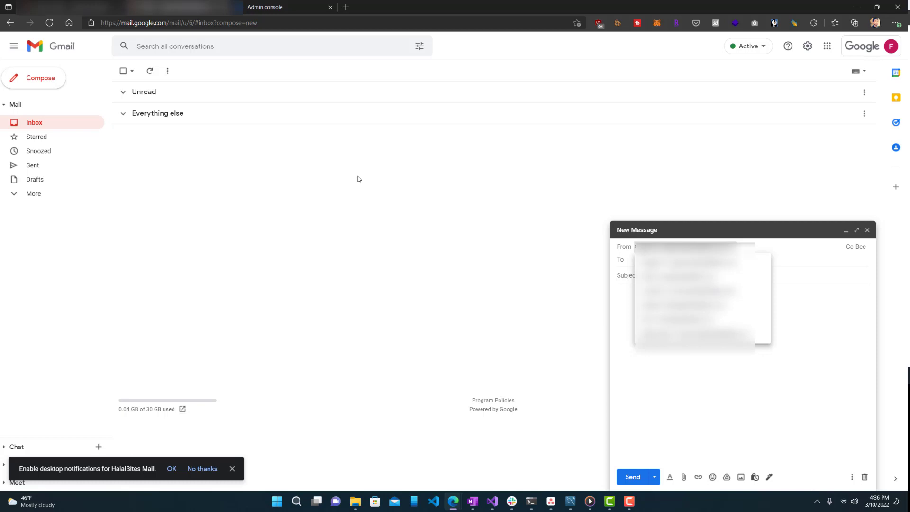
mouse_move(367, 181)
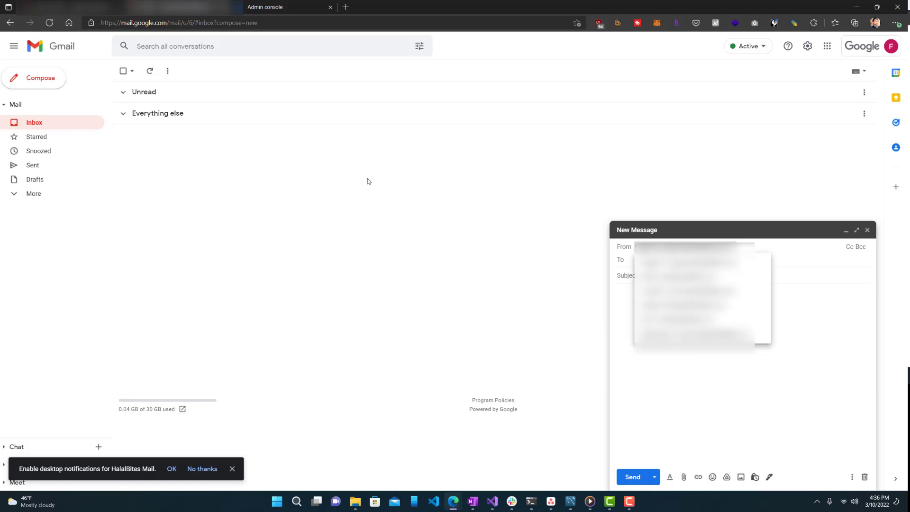
mouse_move(307, 44)
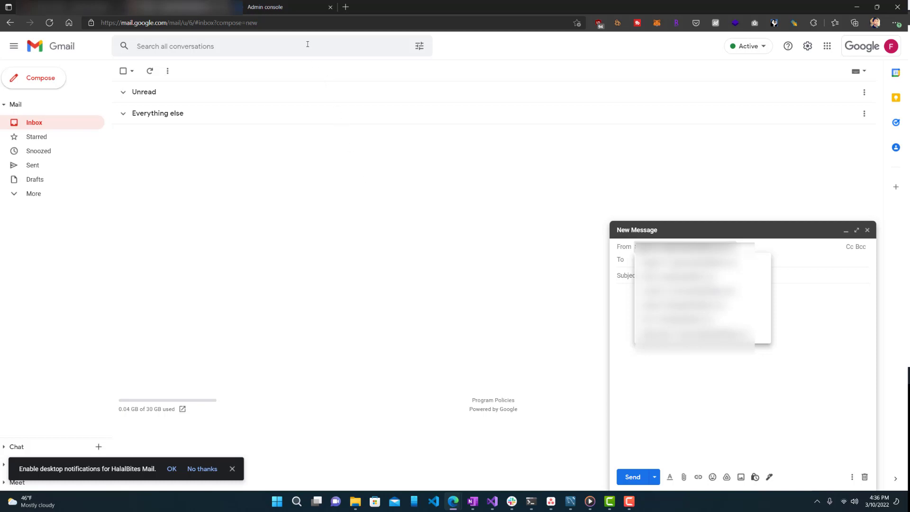
Switch to the Google Admin console browser tab
left_click(284, 6)
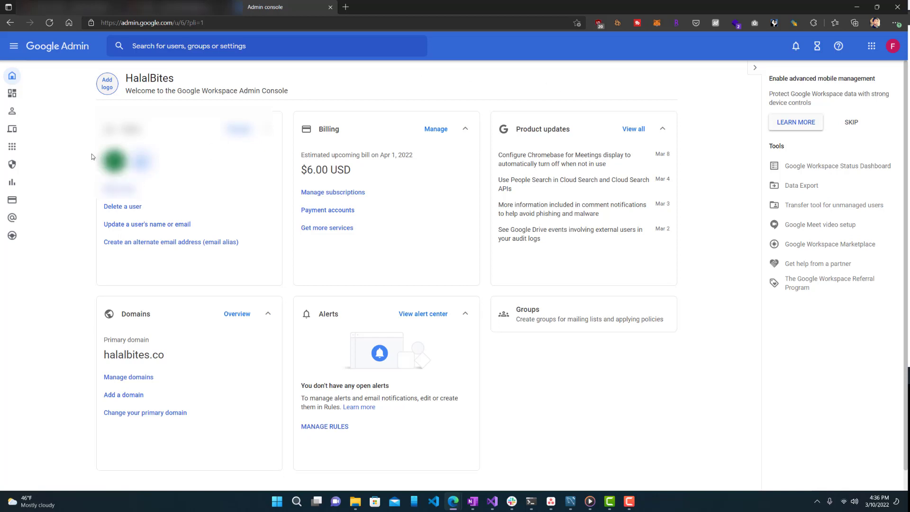
mouse_move(57, 166)
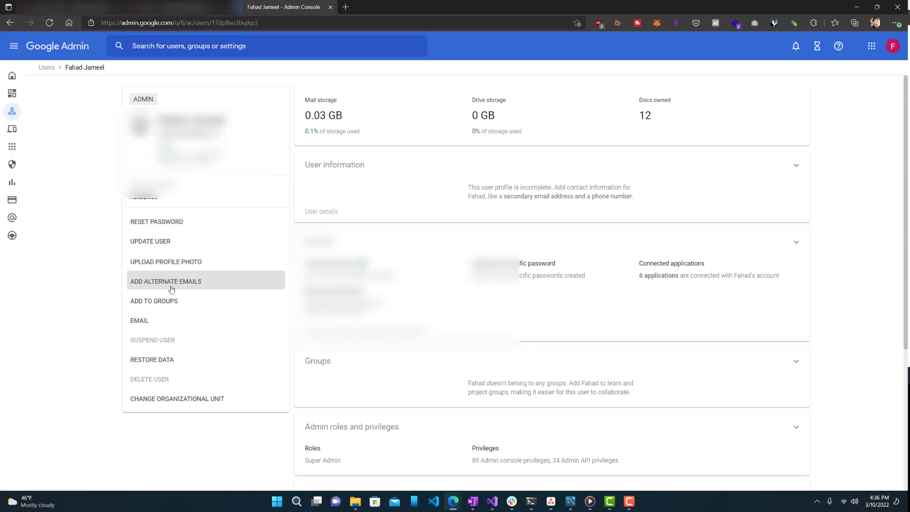
left_click(165, 280)
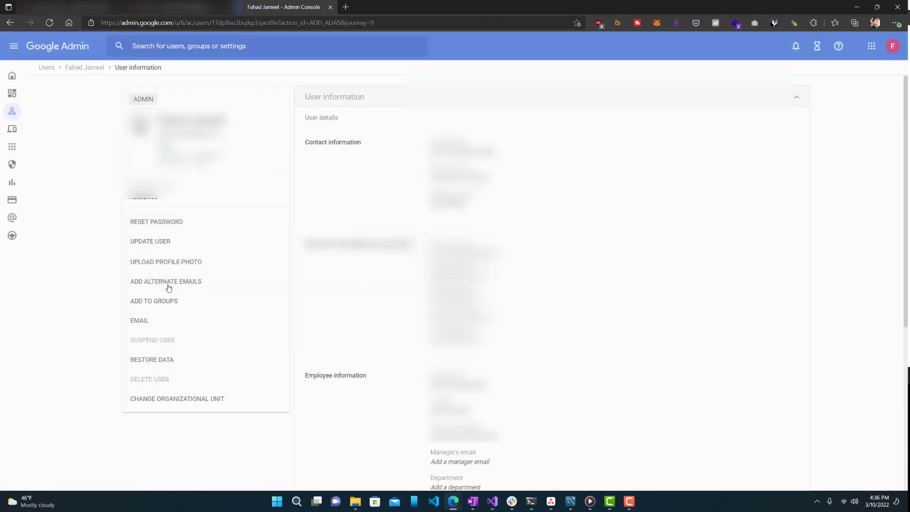
left_click(165, 280)
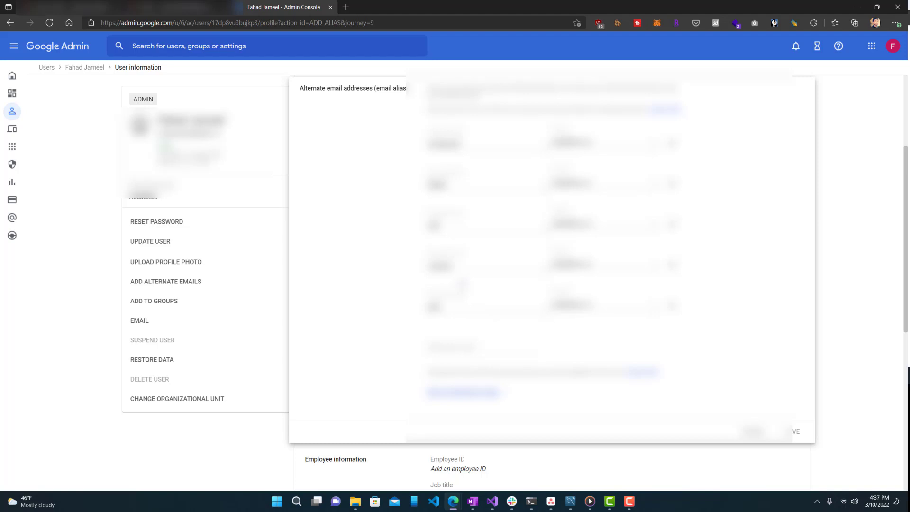
mouse_move(463, 284)
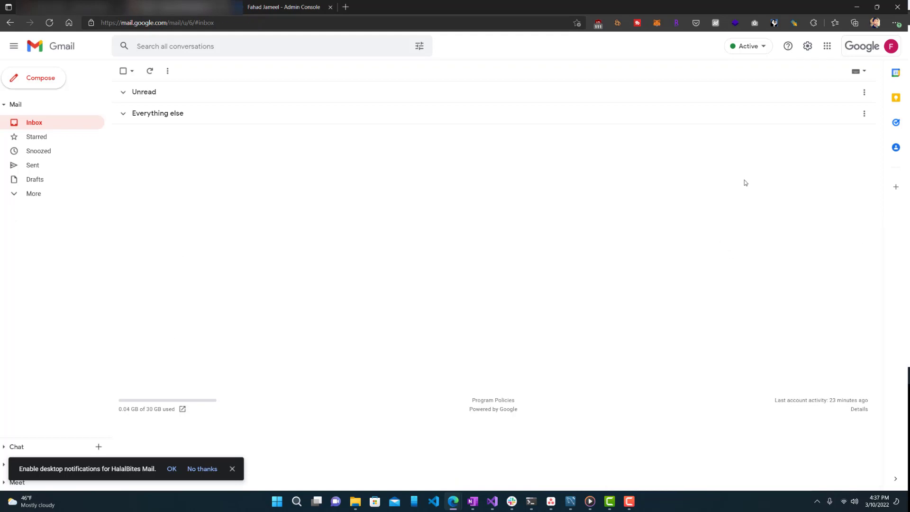
Show Gmail's full settings on the Accounts tab listing Send mail as addresses
left_click(806, 46)
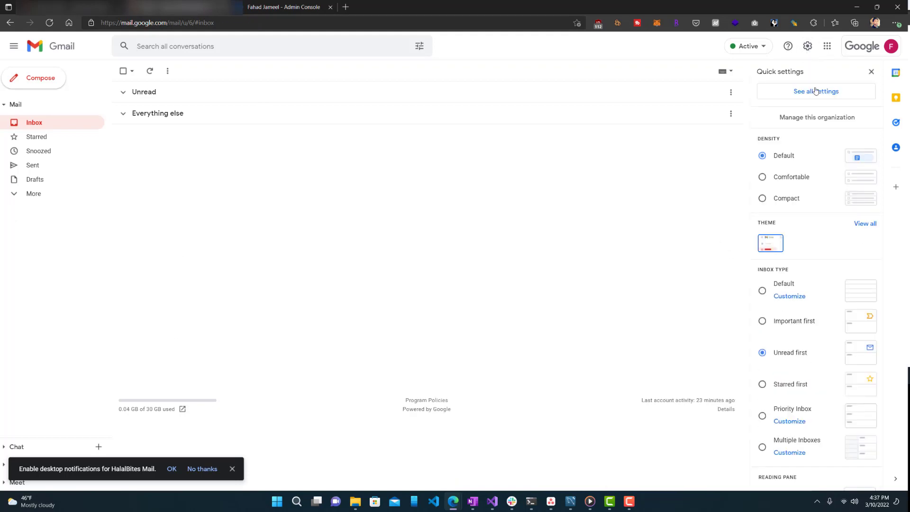
left_click(815, 91)
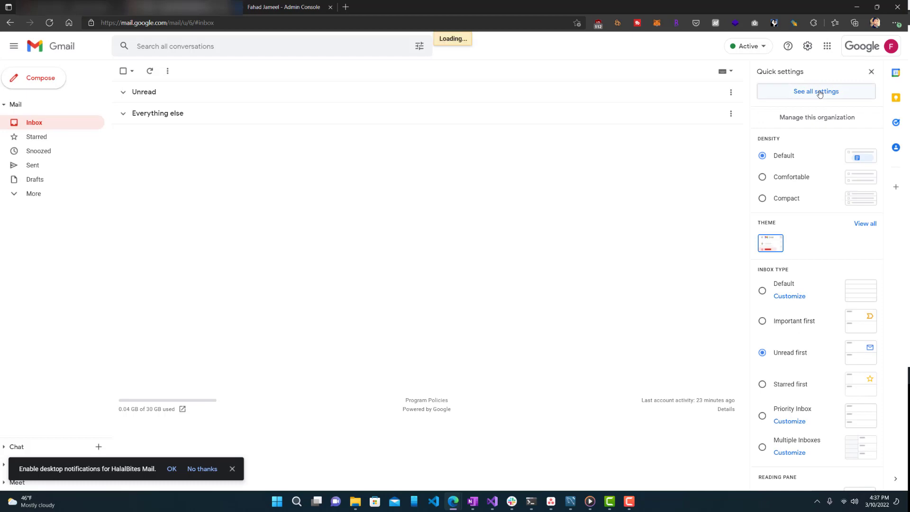
left_click(816, 91)
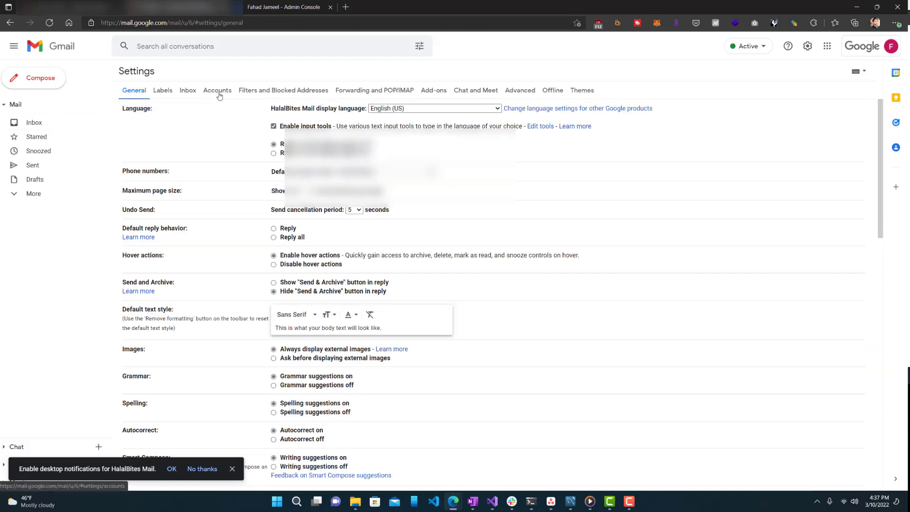
left_click(216, 90)
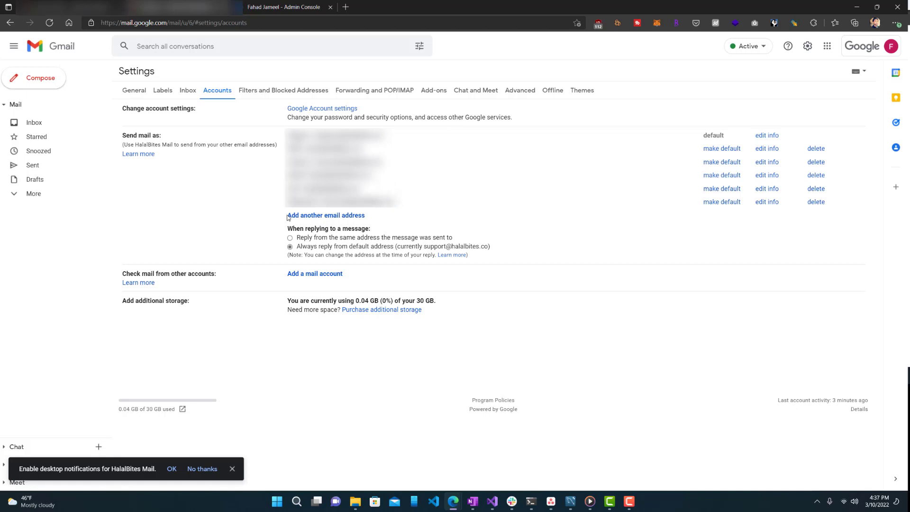
left_click(326, 215)
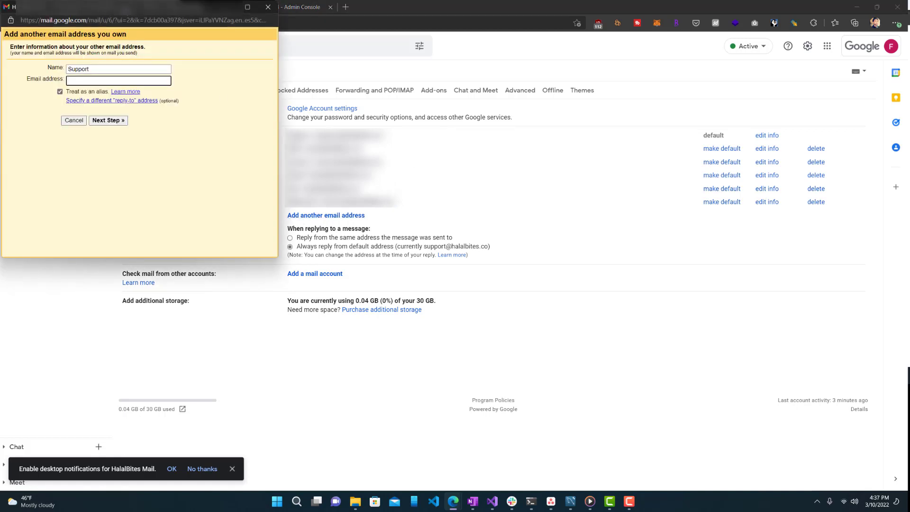
left_click(118, 68)
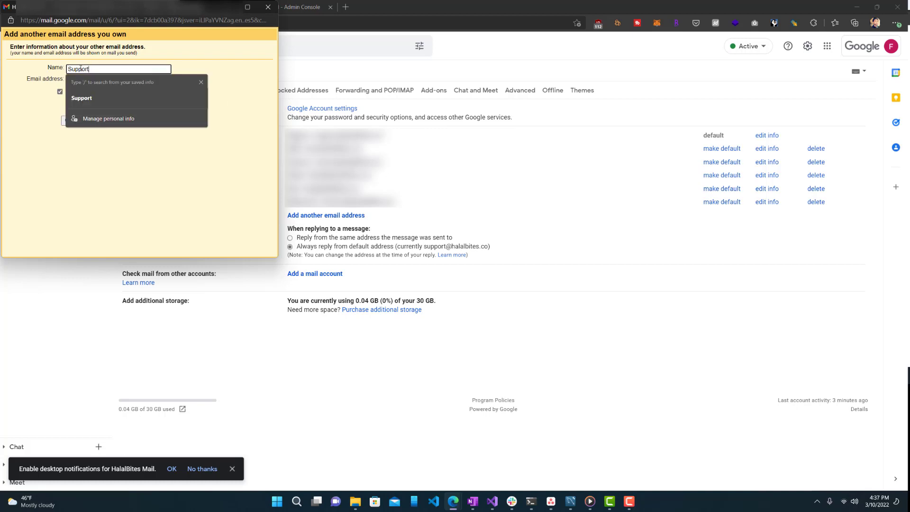
left_click(118, 79)
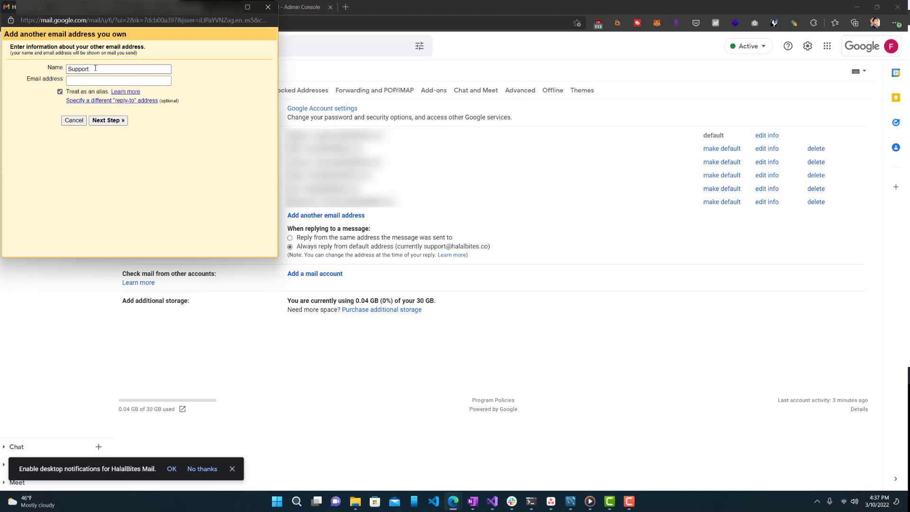
left_click(119, 80)
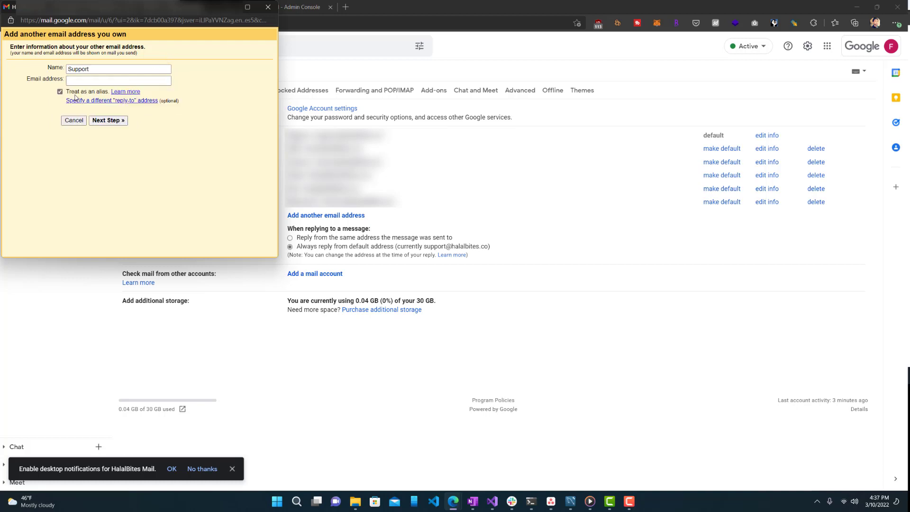
mouse_move(106, 107)
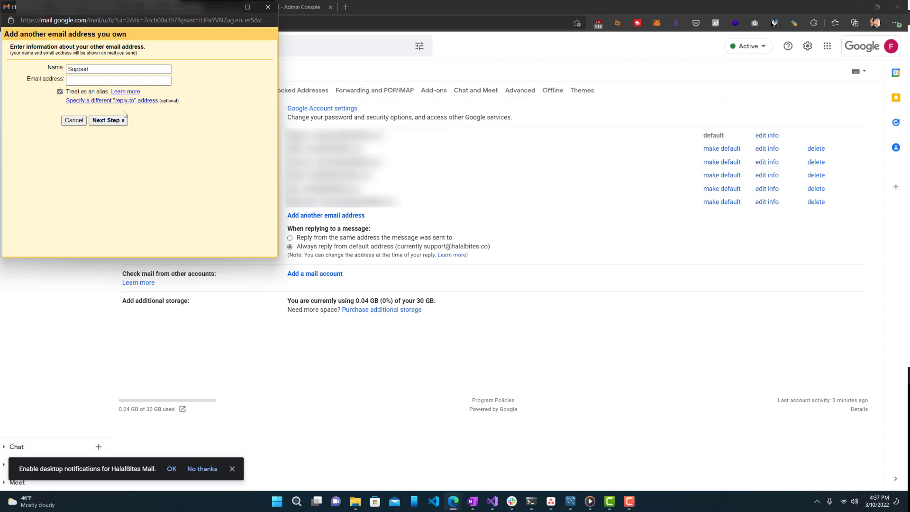
left_click(108, 120)
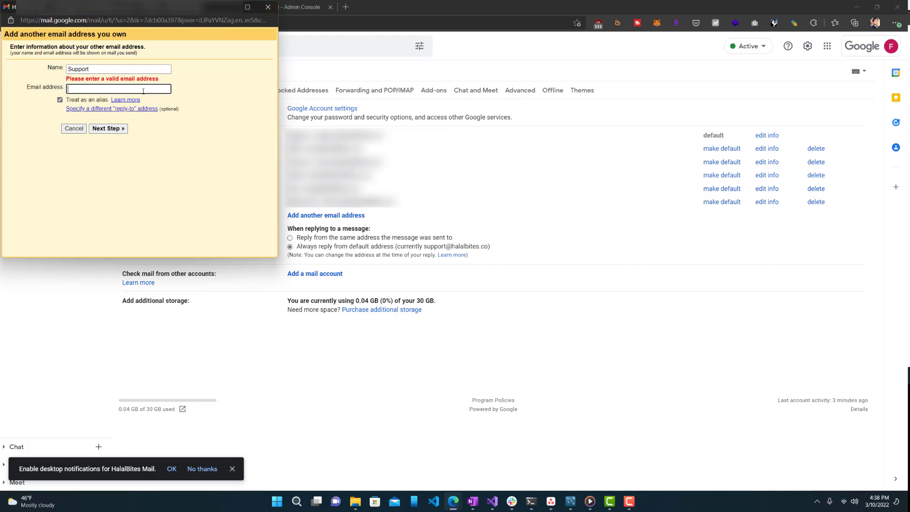
mouse_move(211, 85)
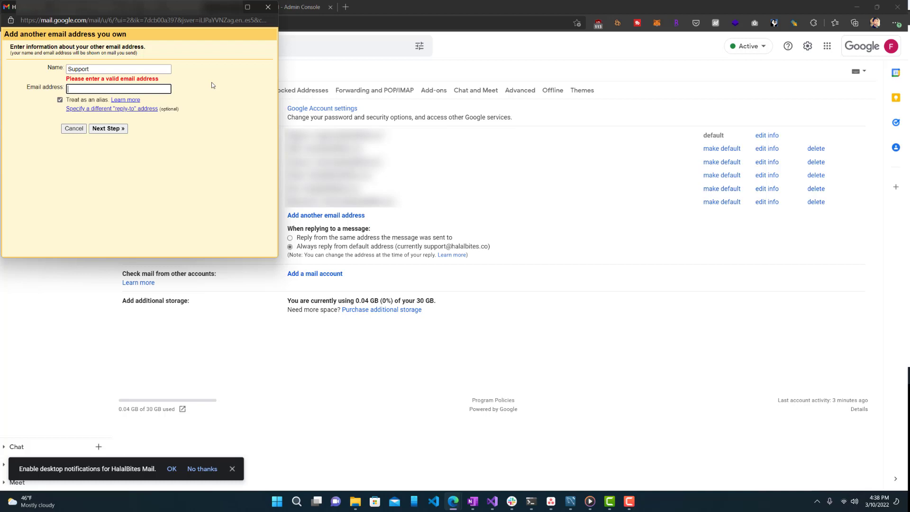
left_click(119, 89)
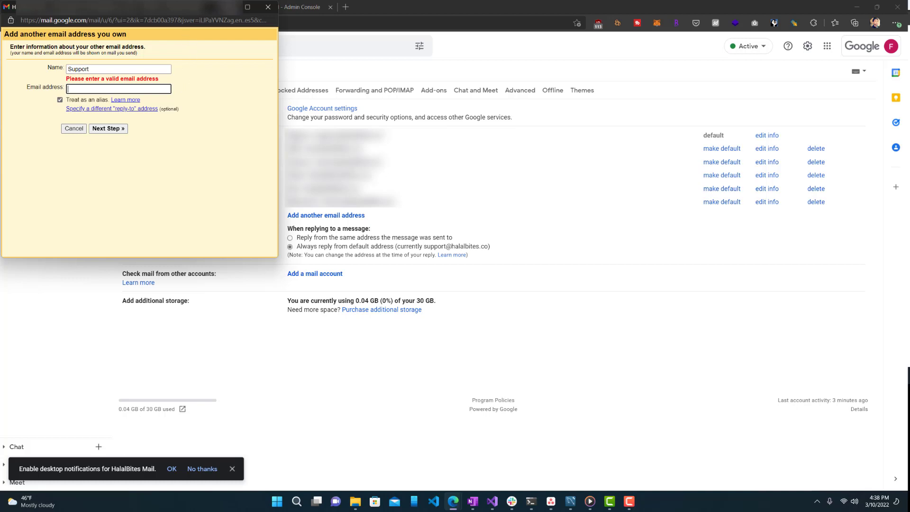
left_click(74, 128)
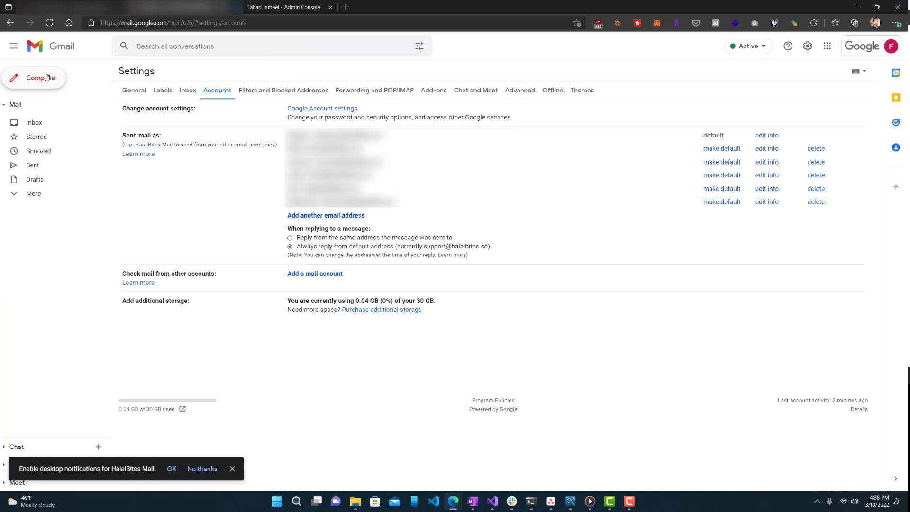
Start a blank new message over the Accounts settings and place the cursor in its body
left_click(34, 77)
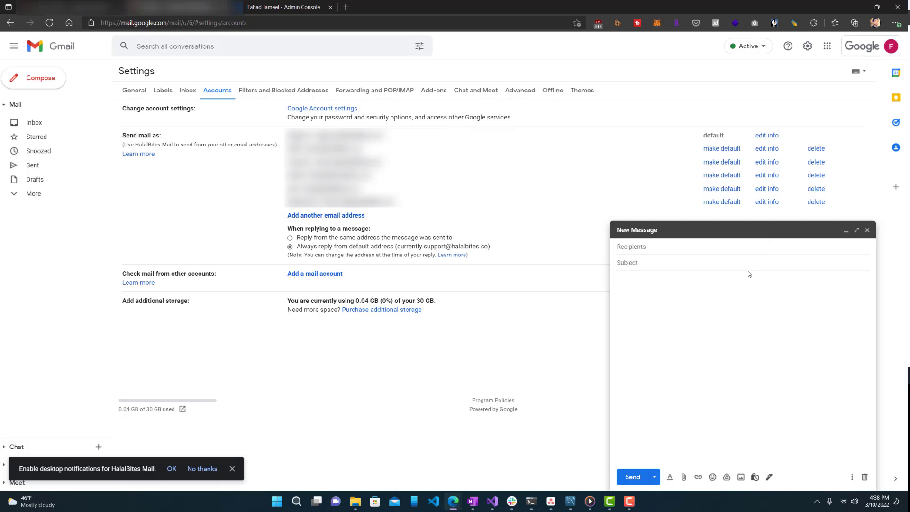
left_click(697, 278)
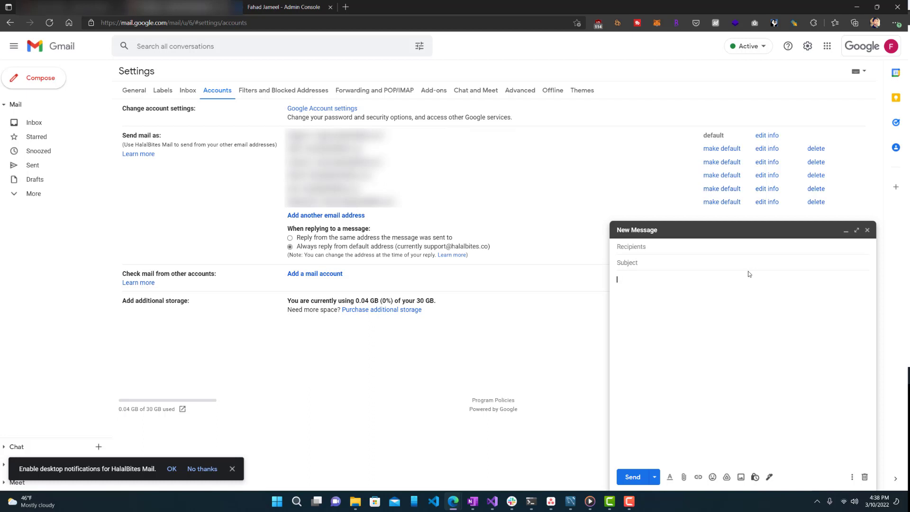